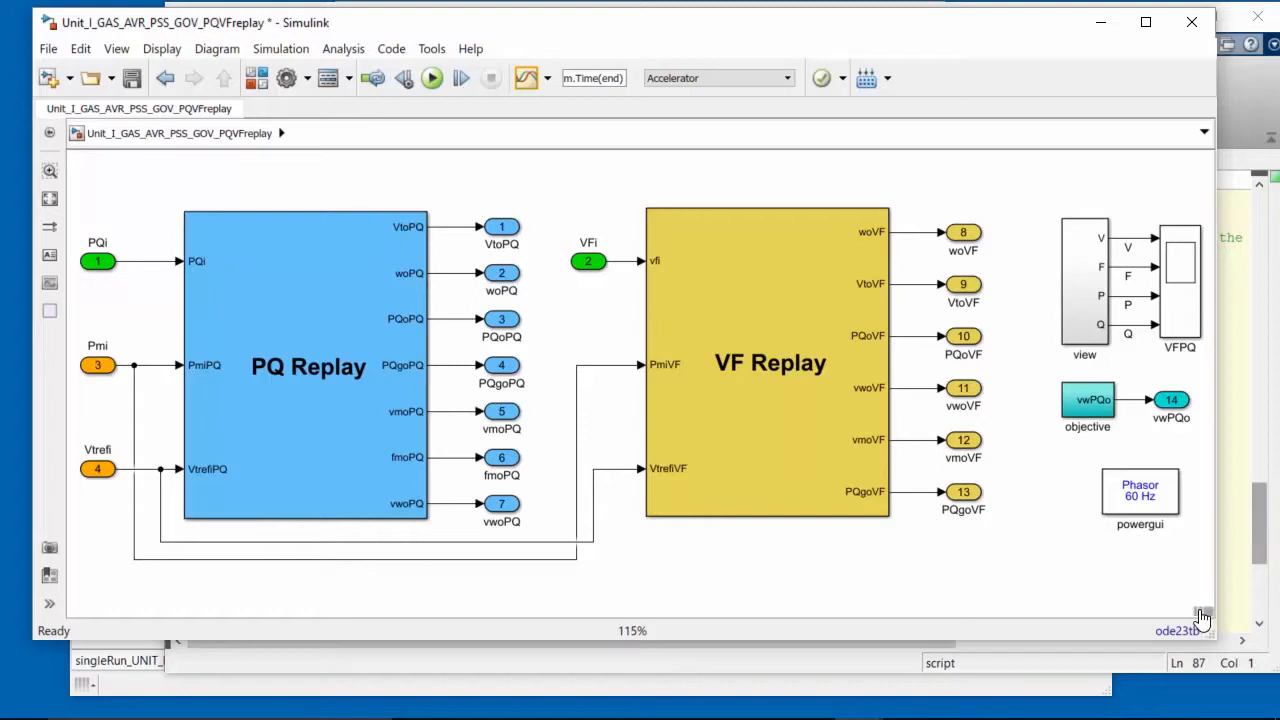
Run compareCorruptManual to plot measured, corrupt and manual voltage, frequency, P and Q responses.
text(compareCorruptManual)
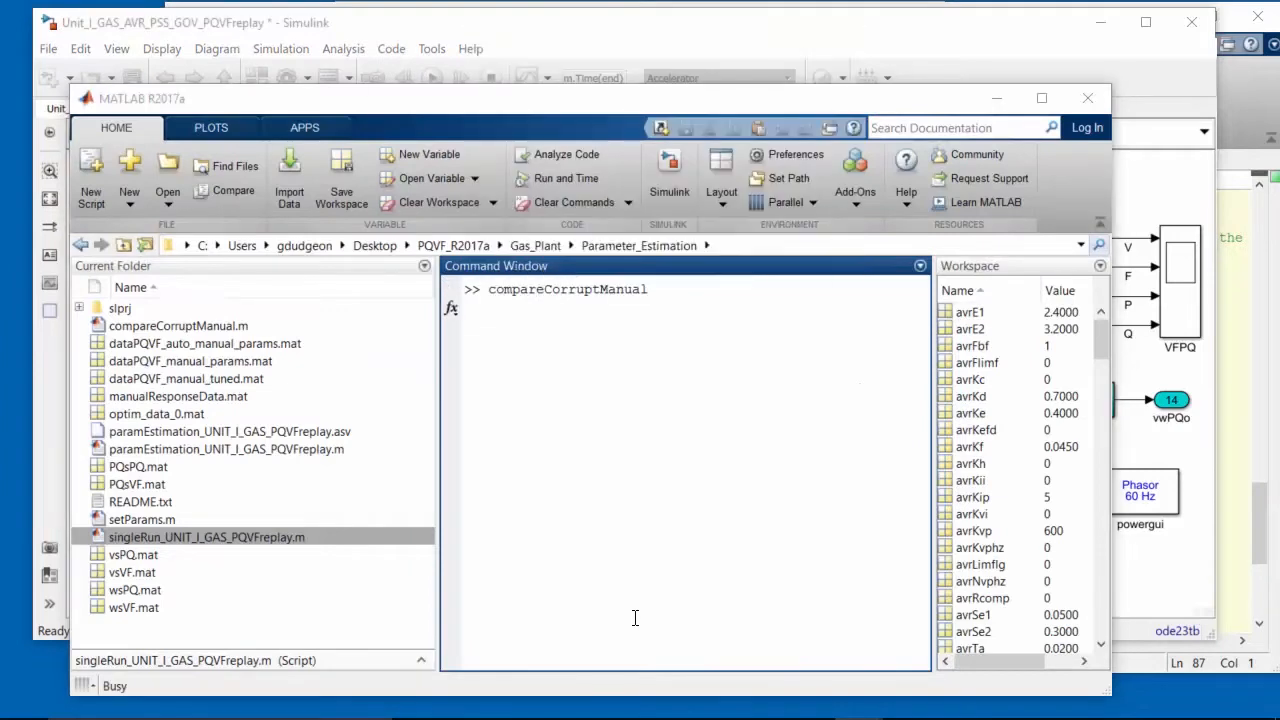
key(enter)
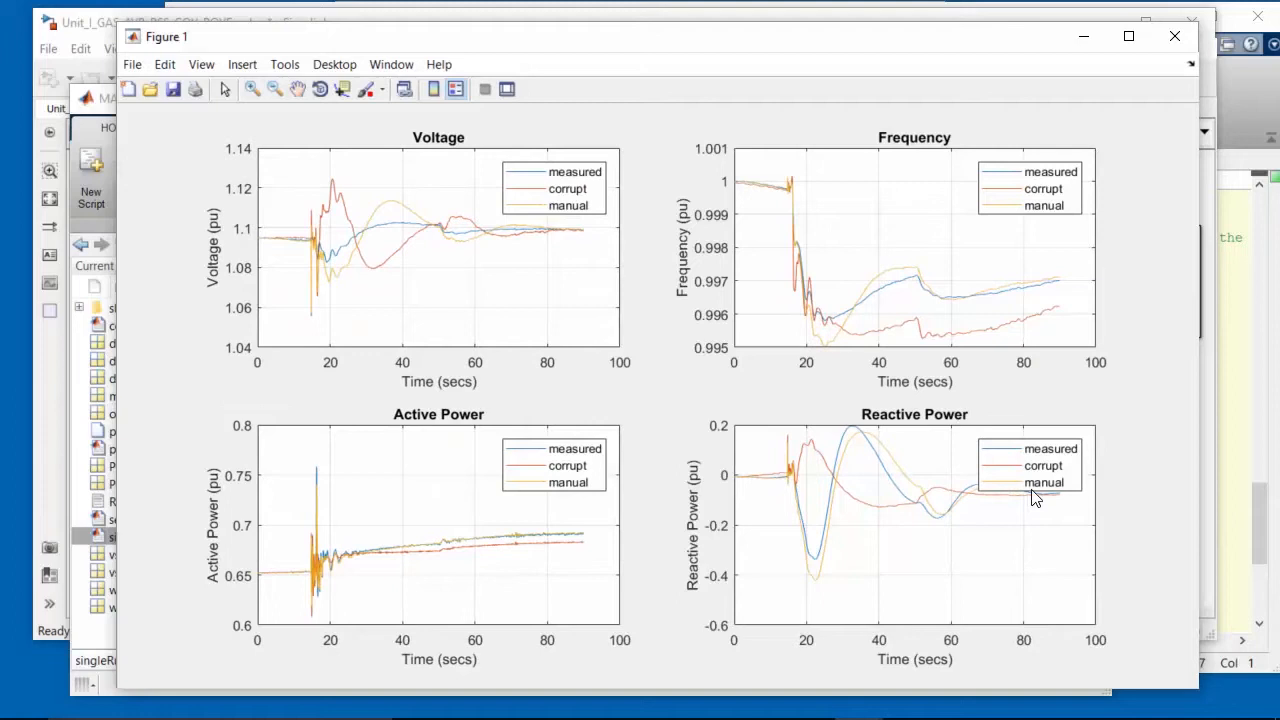
Drag the Reactive Power subplot legend down to the lower-right corner of the axes.
drag(1015, 465, 1025, 555)
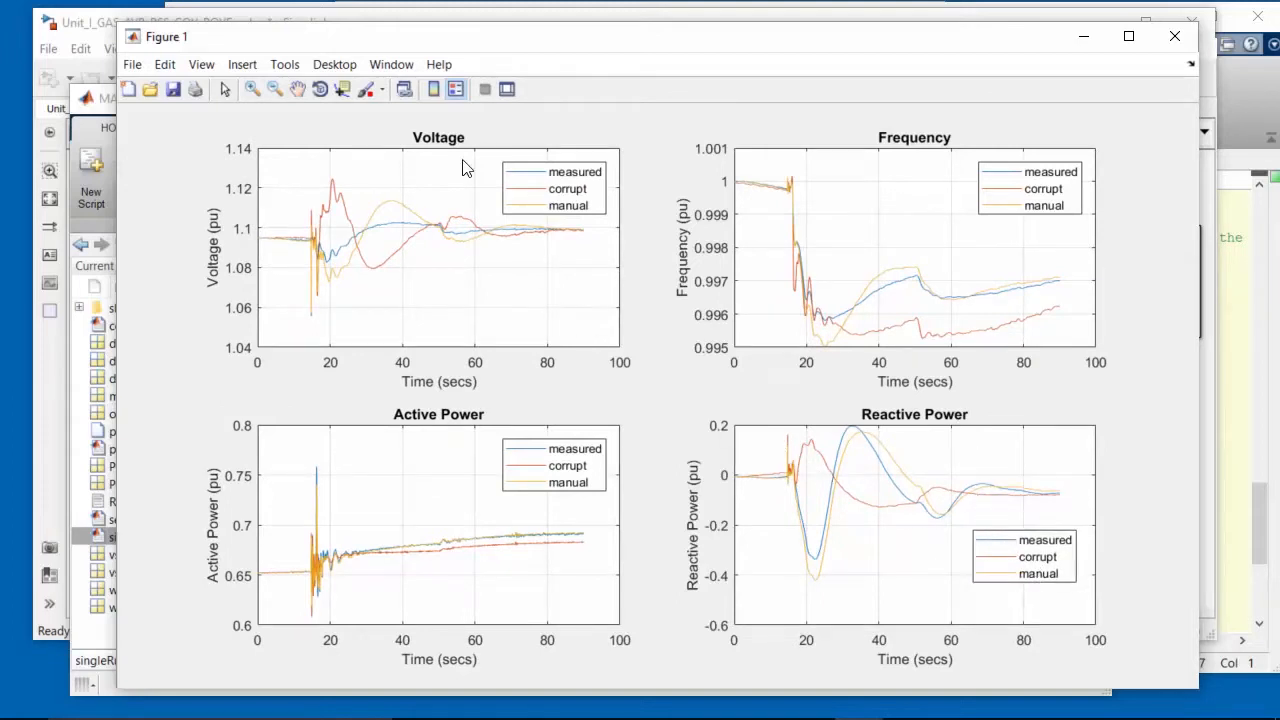
mouse_move(735, 242)
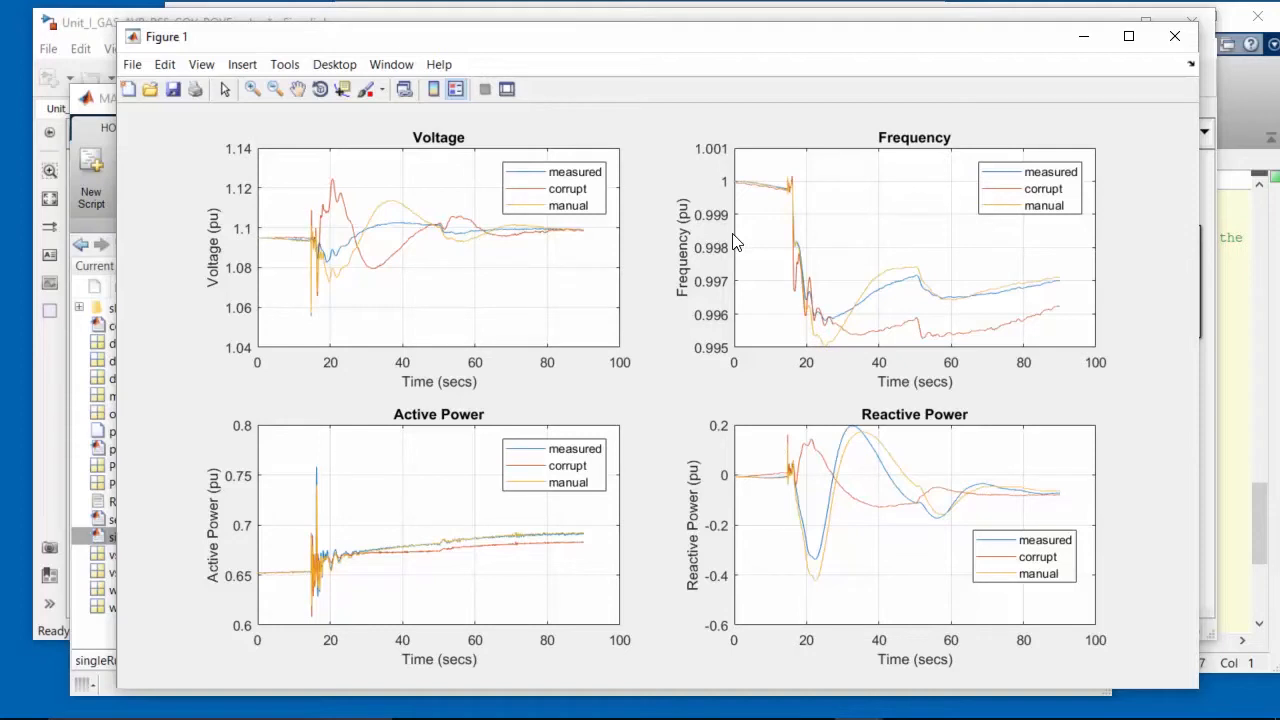
mouse_move(754, 478)
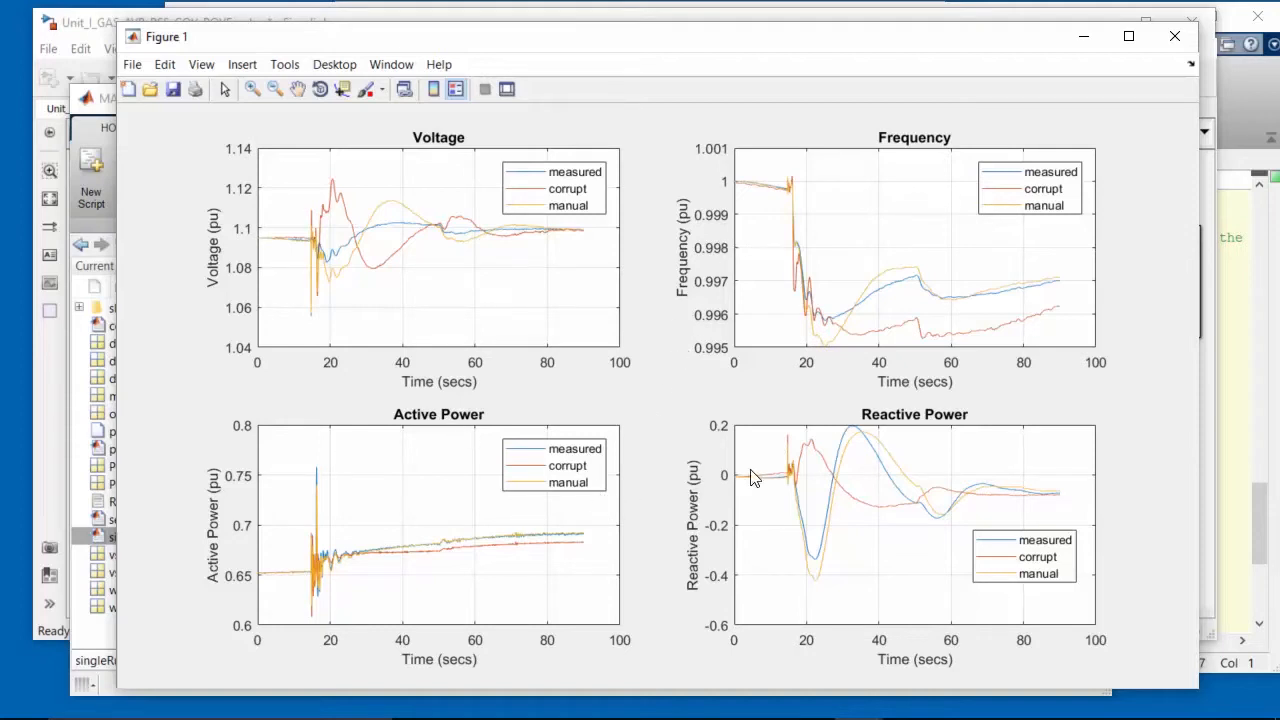
mouse_move(836, 477)
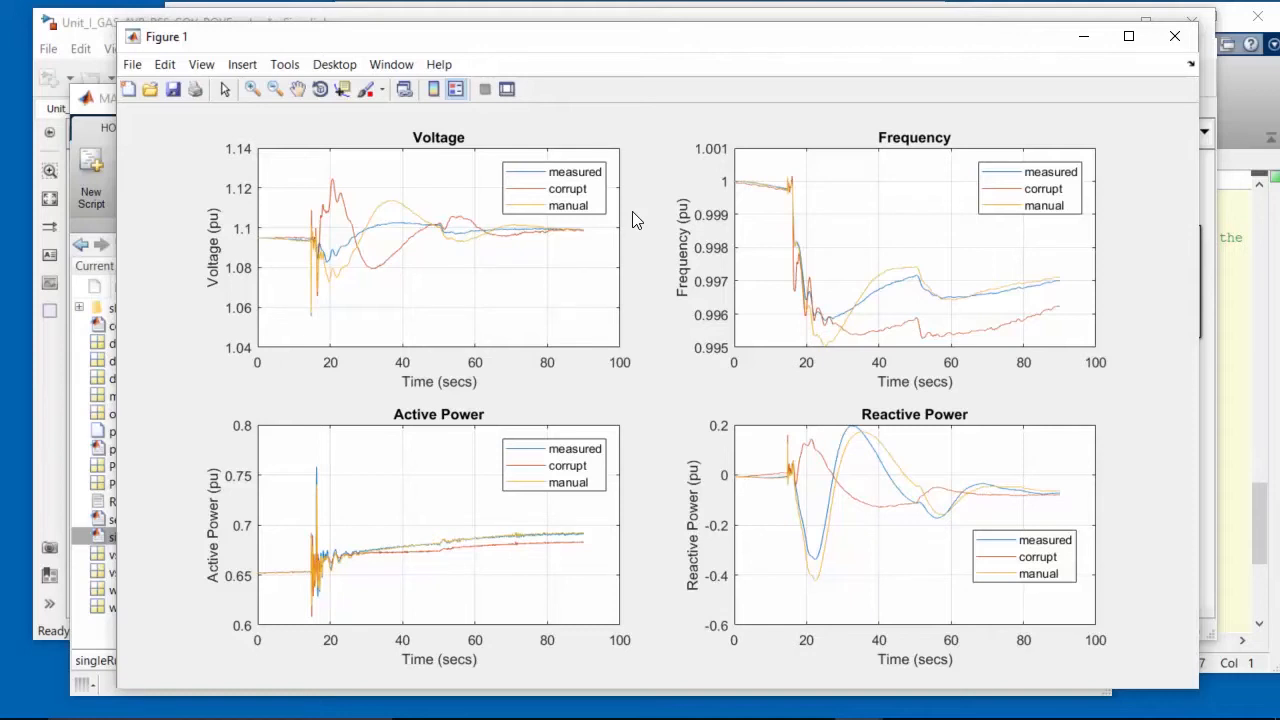
mouse_move(832, 293)
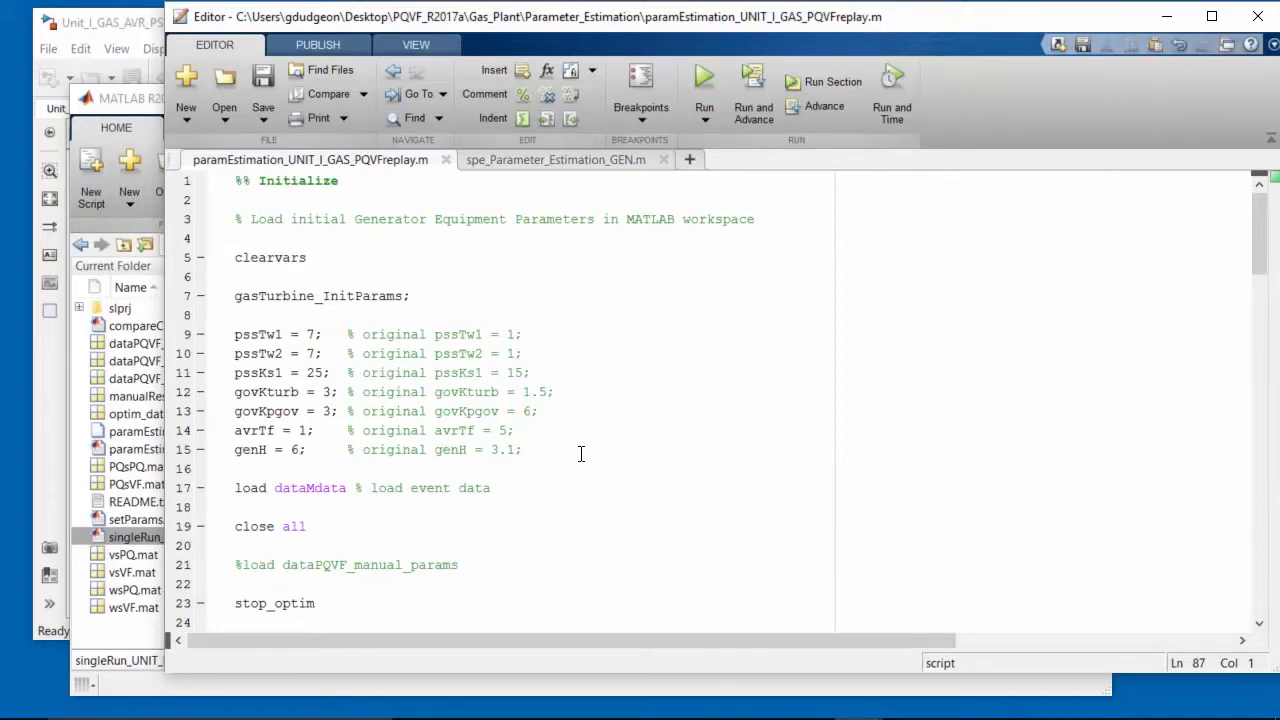
mouse_move(1167, 263)
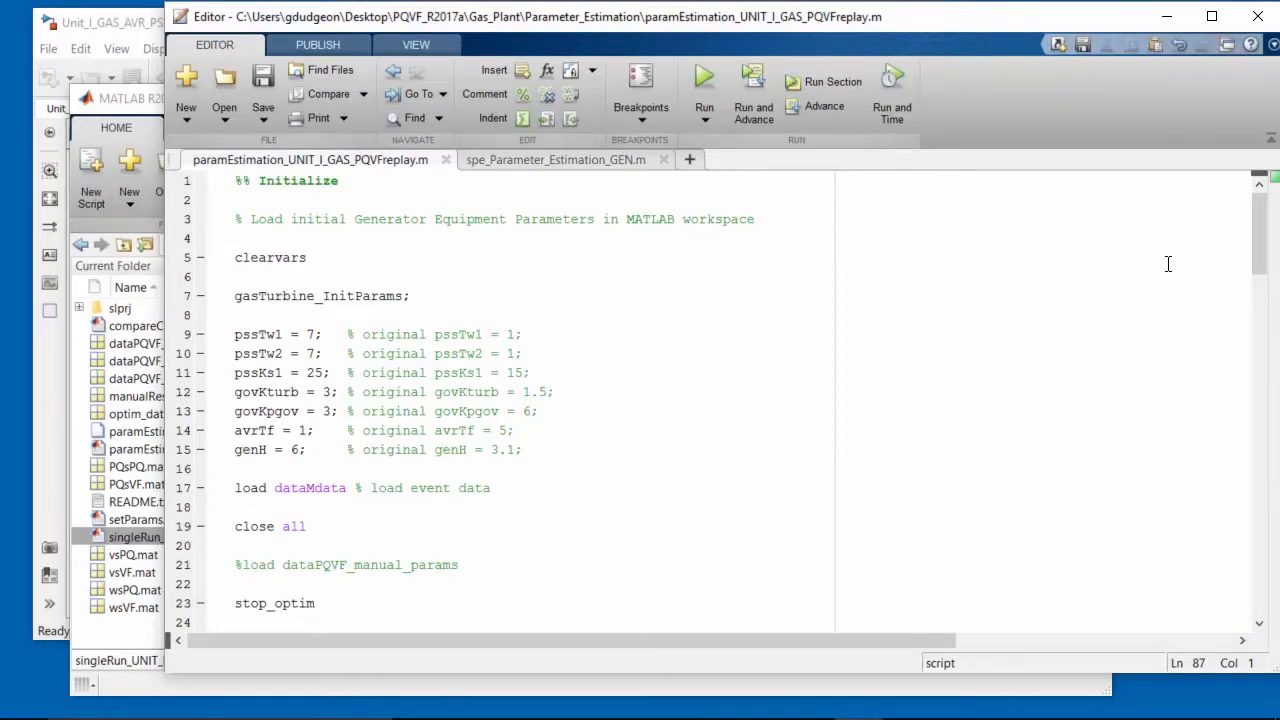
Scroll down the script to the %% Parameter Estimation section.
scroll(down, 3)
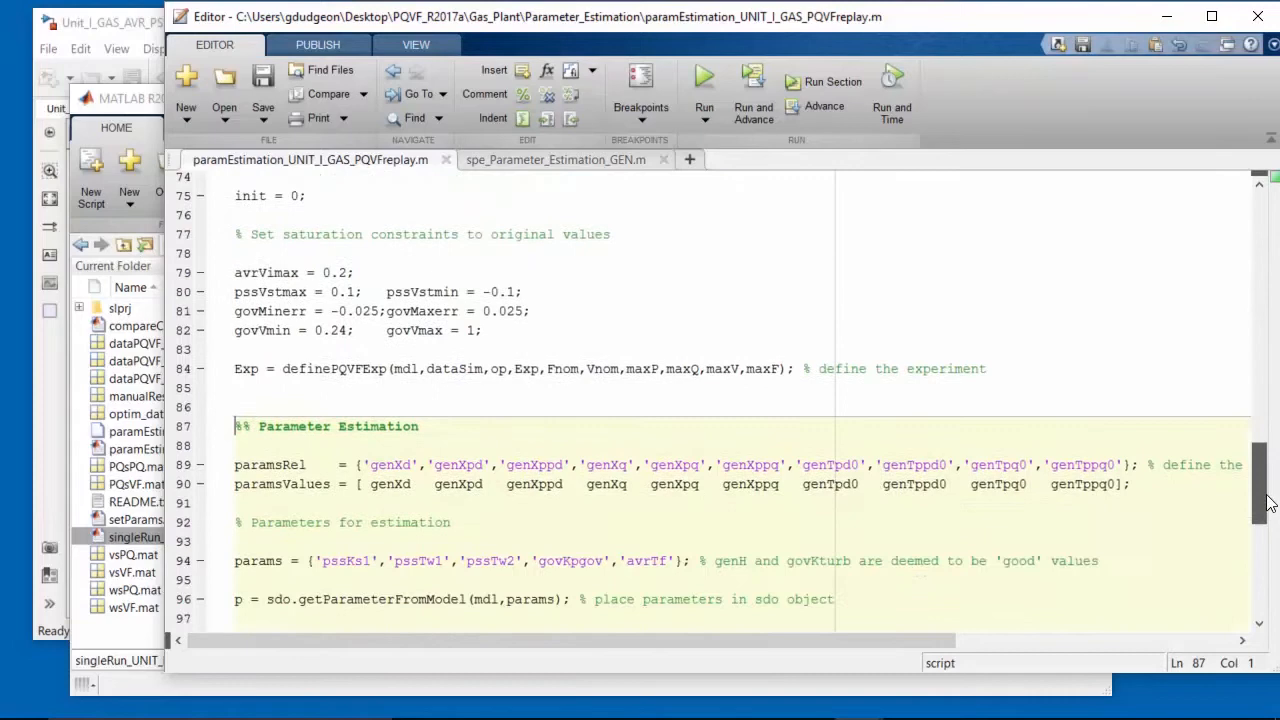
scroll(down, 3)
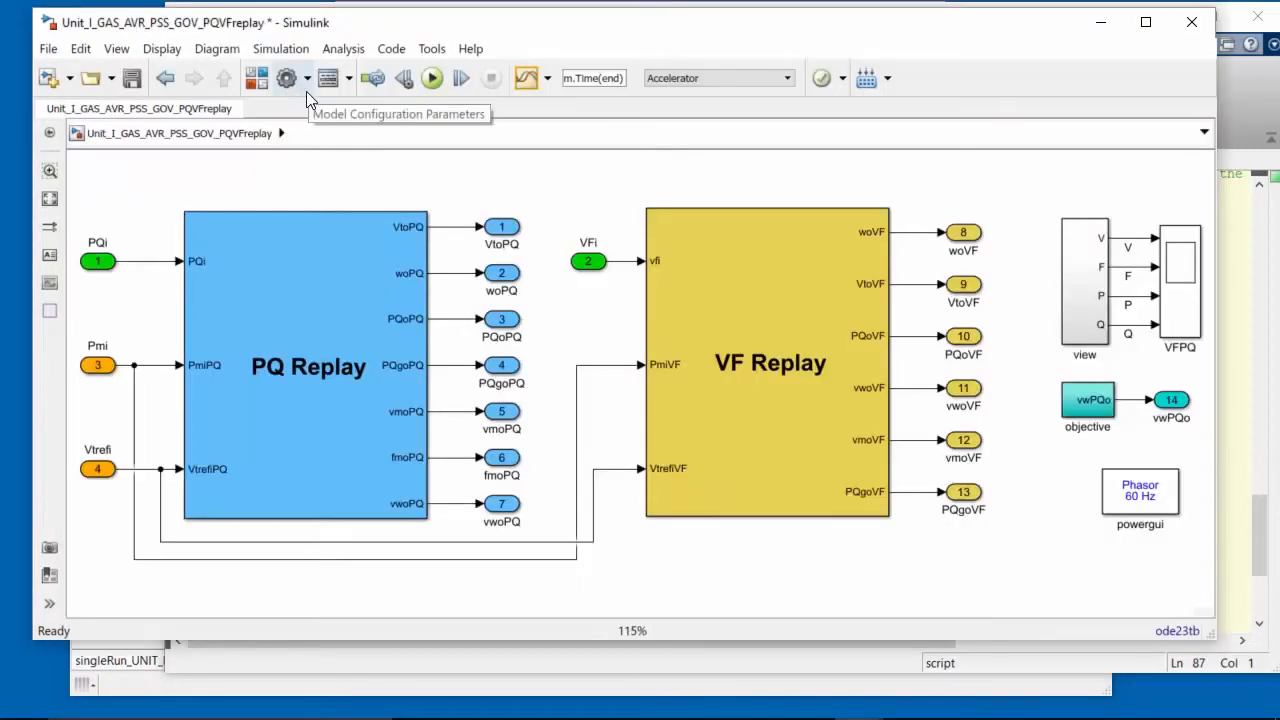
Open the objective subsystem block in the replay model.
click(1087, 405)
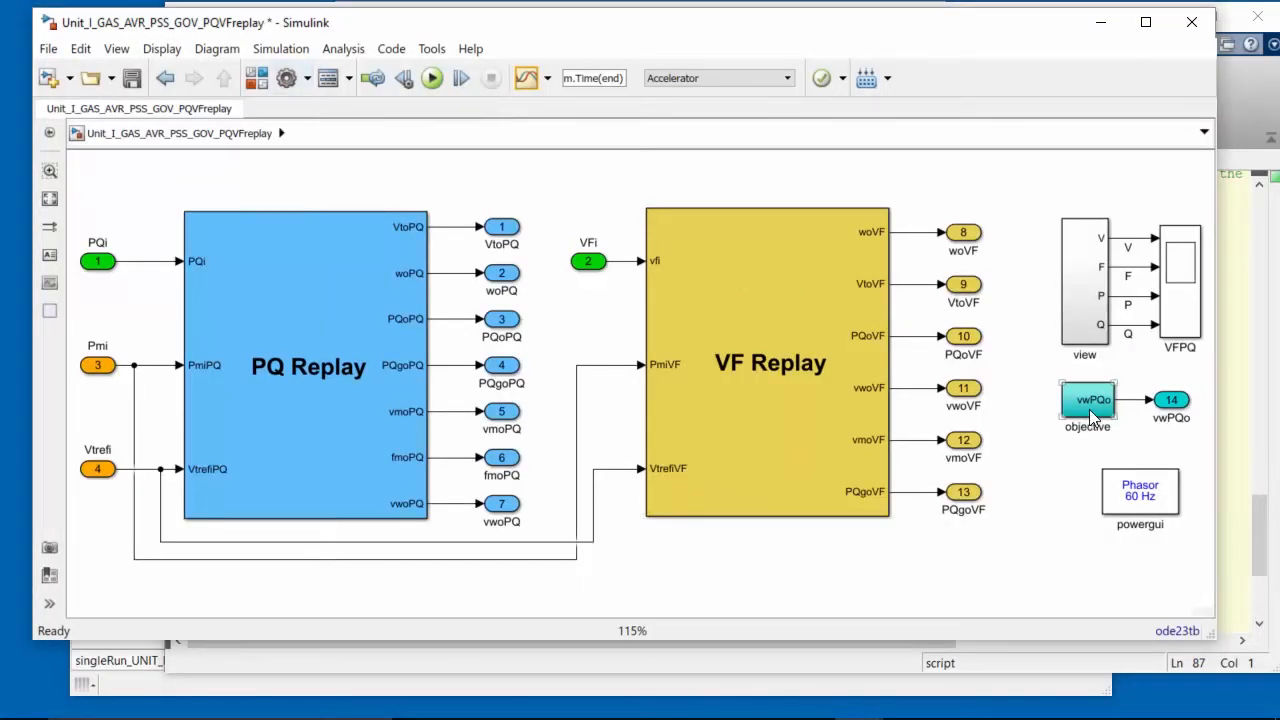
double_click(1087, 400)
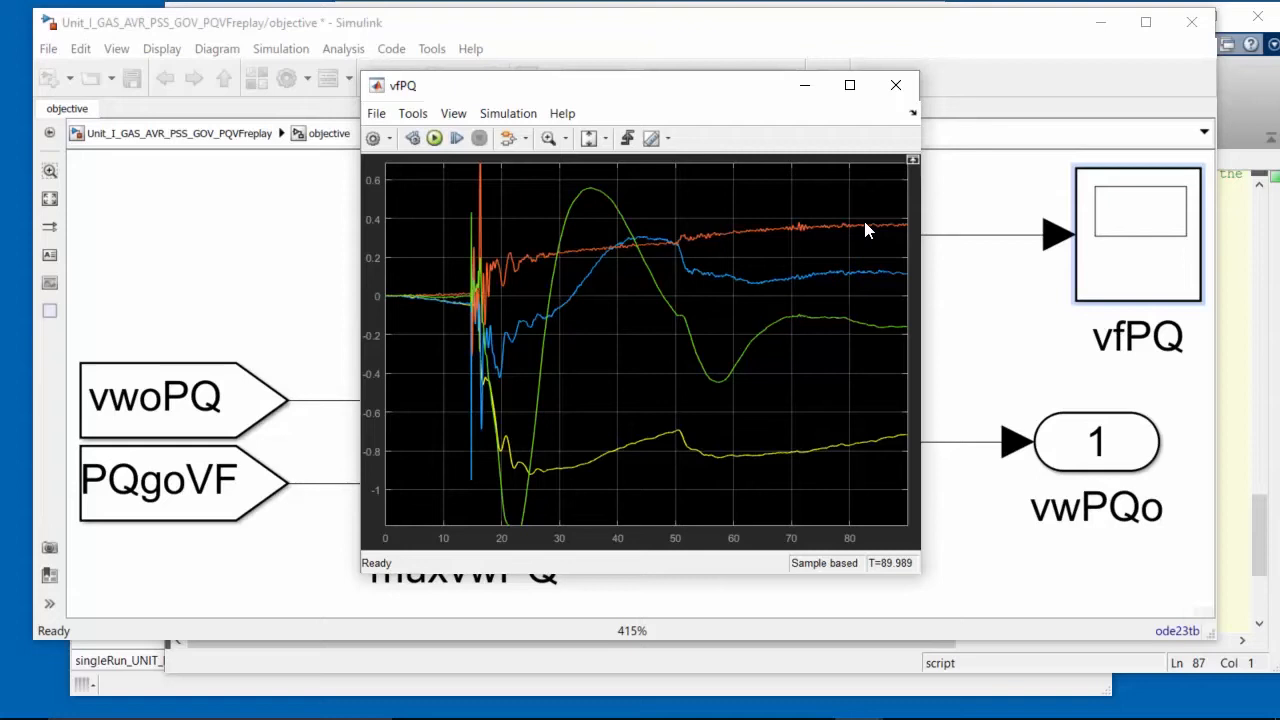
mouse_move(862, 137)
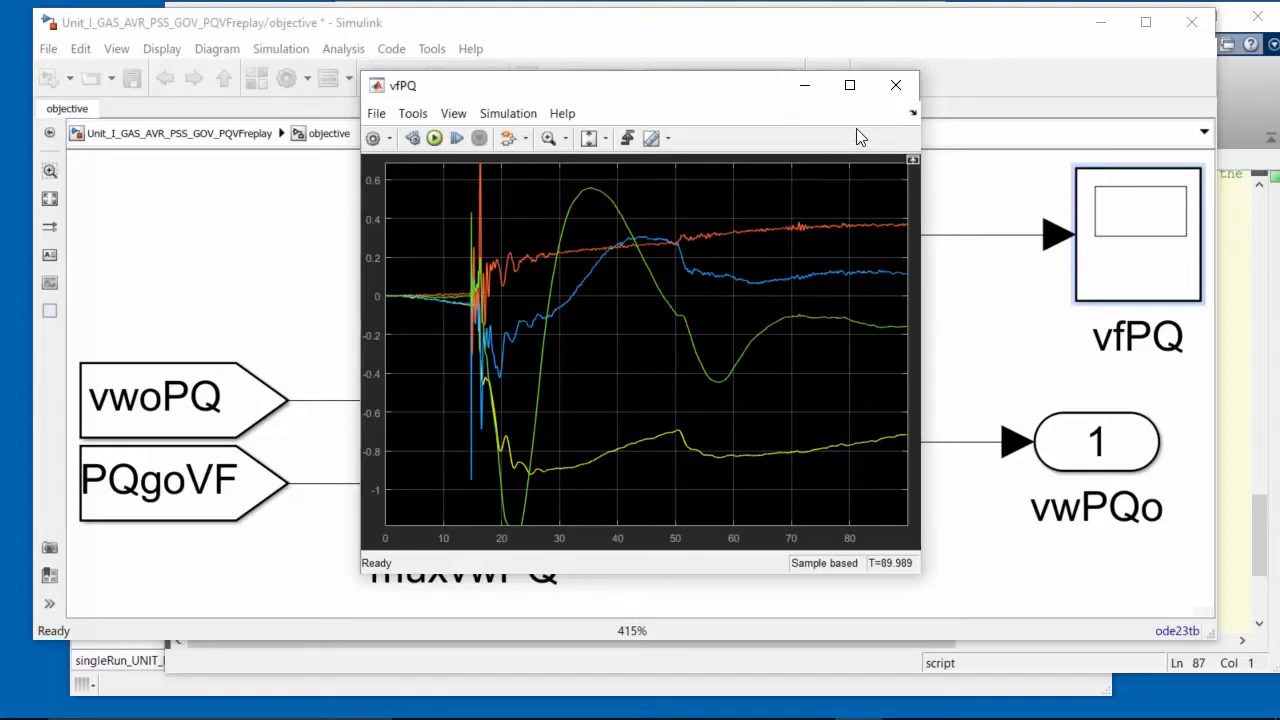
Close the vfPQ Scope window to return to the replay model.
click(895, 84)
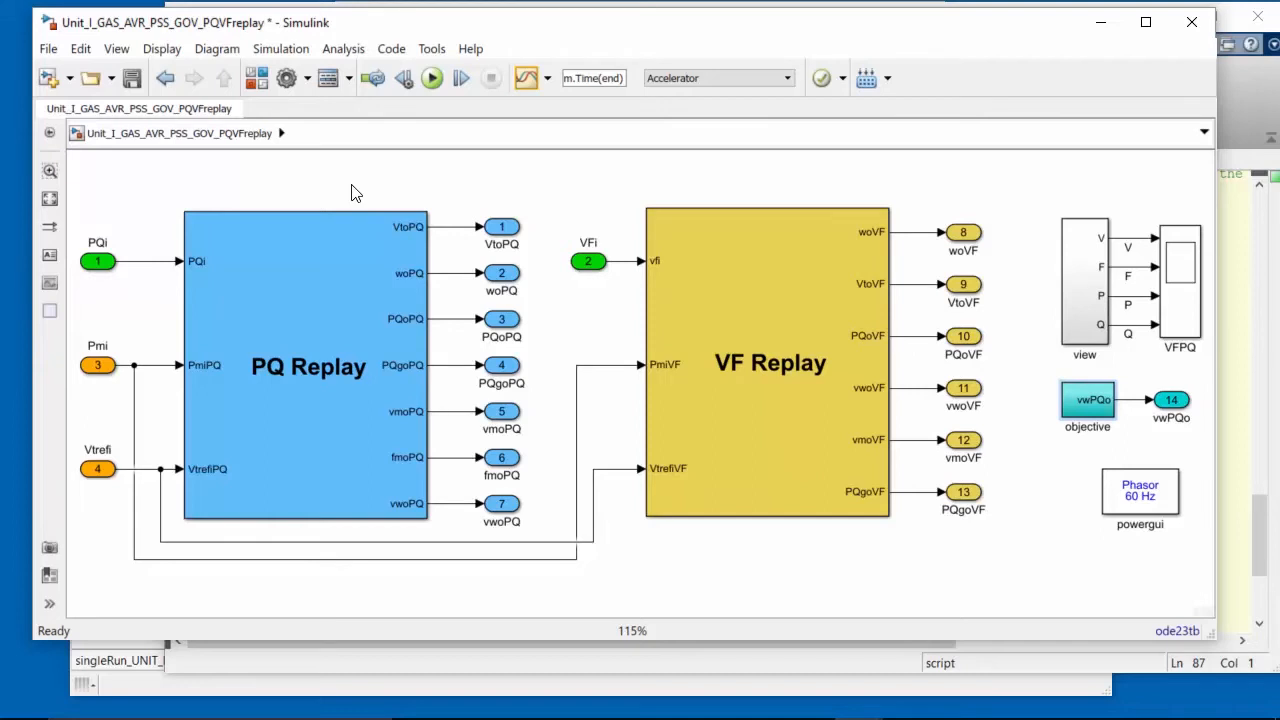
mouse_move(1245, 573)
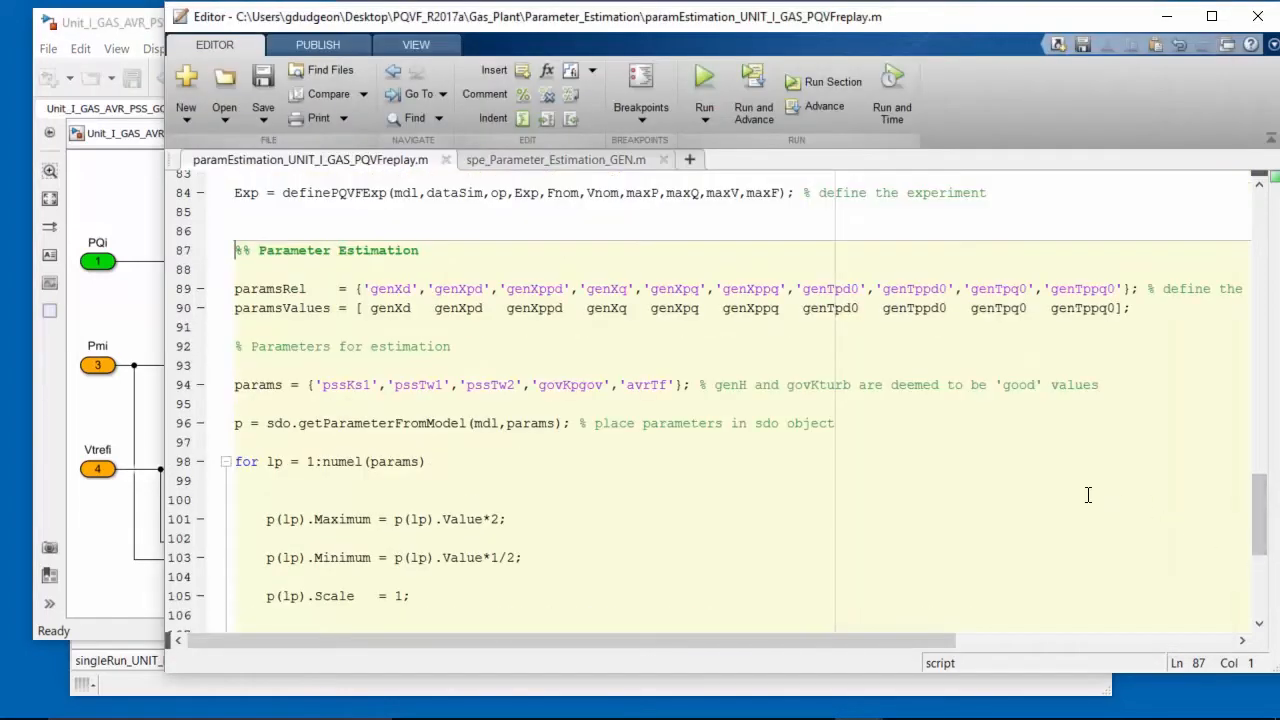
Run the Parameter Estimation section so fmincon iterates until stopped after 14 iterations.
click(833, 81)
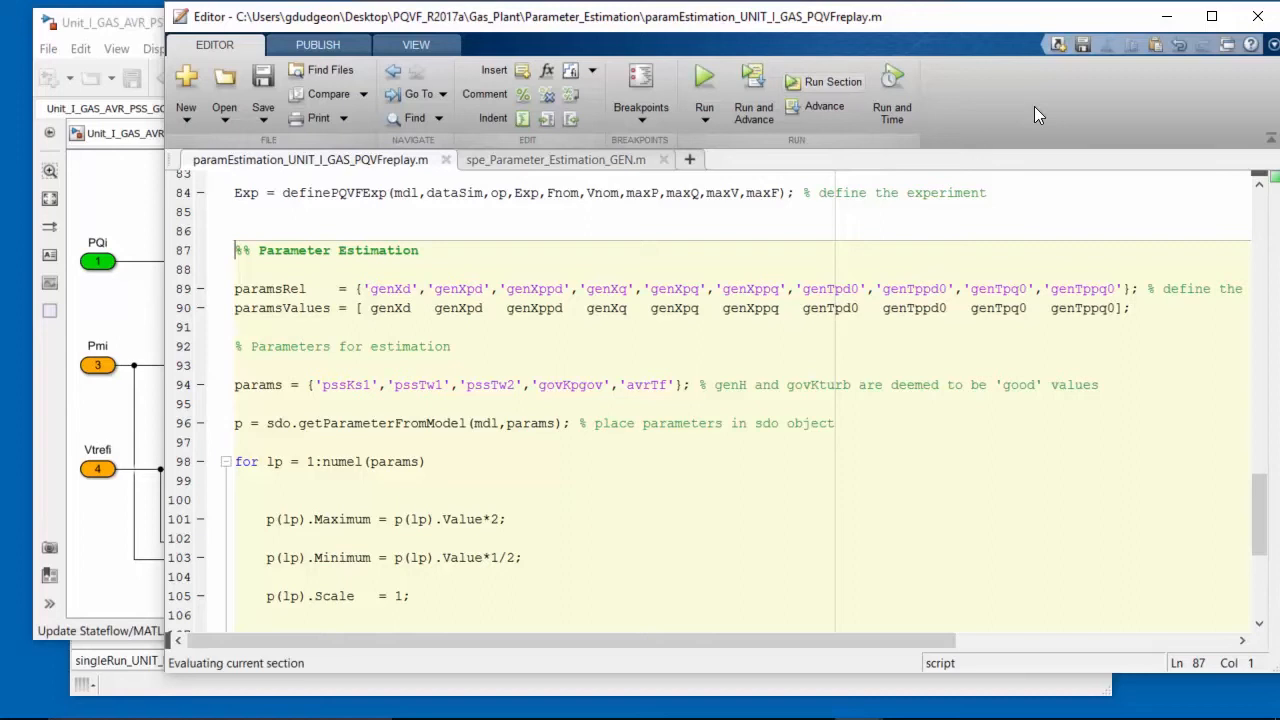
mouse_move(833, 95)
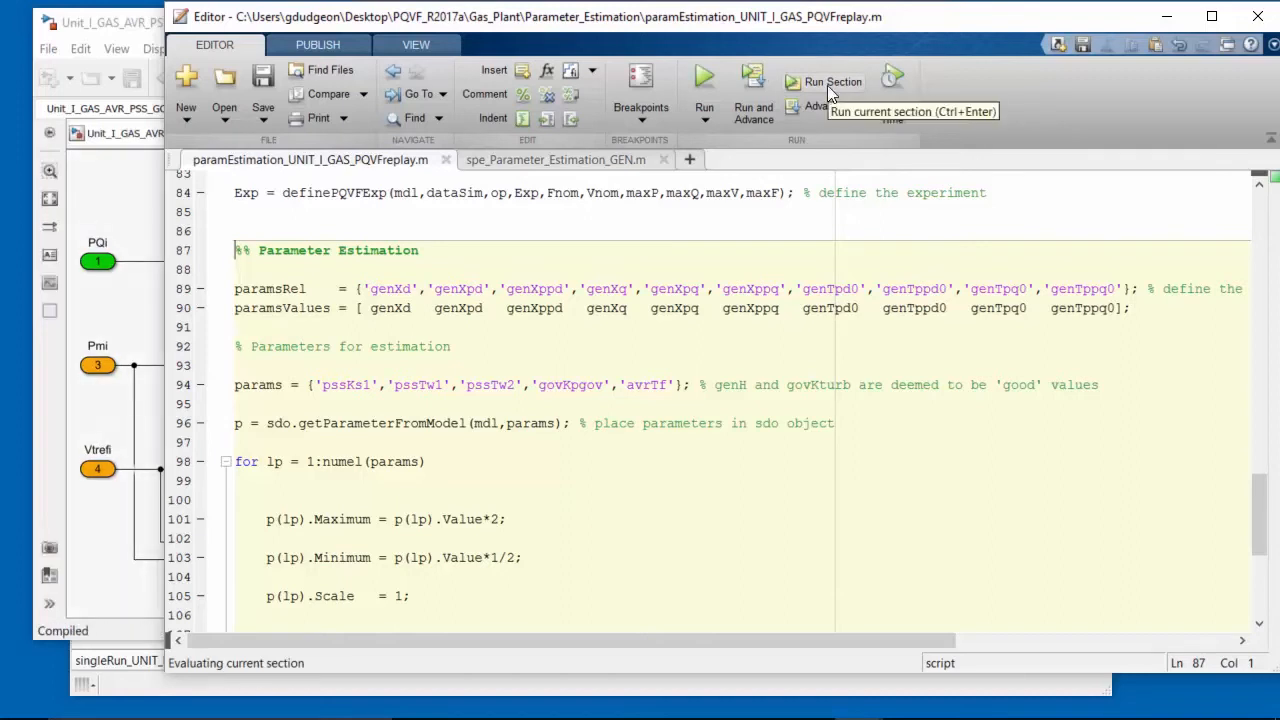
click(831, 82)
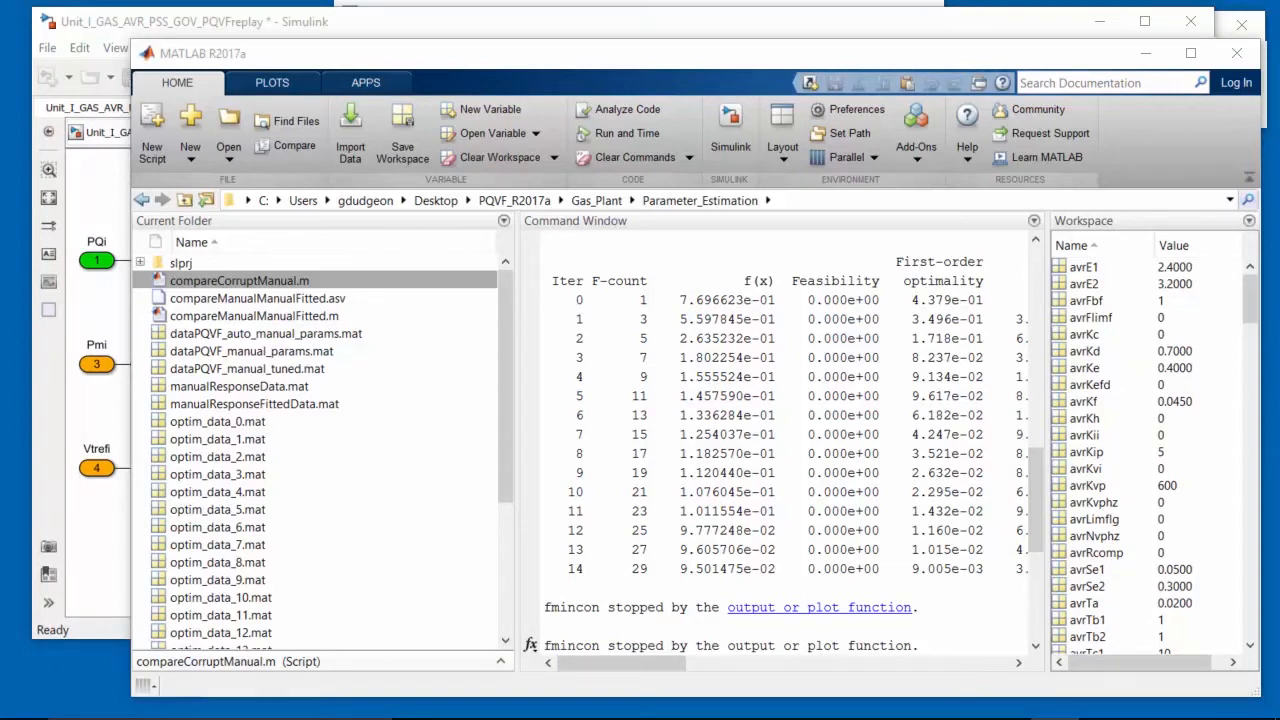
mouse_move(1063, 518)
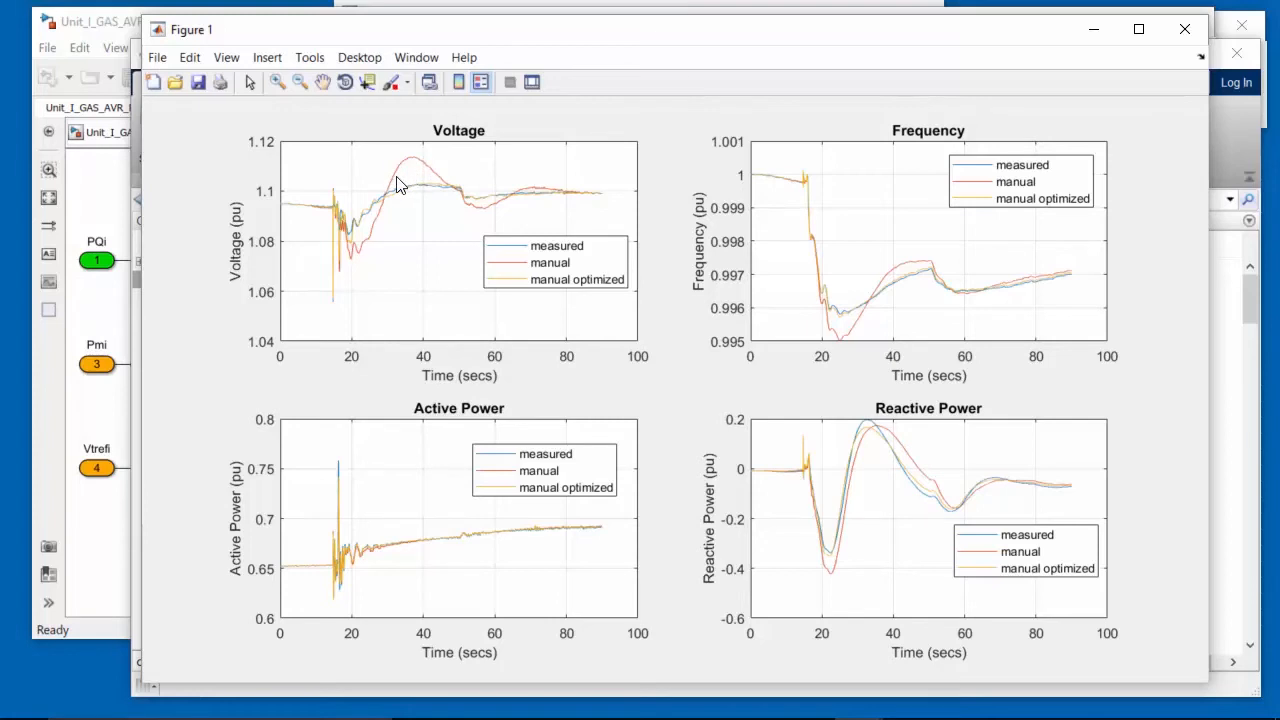
mouse_move(410, 197)
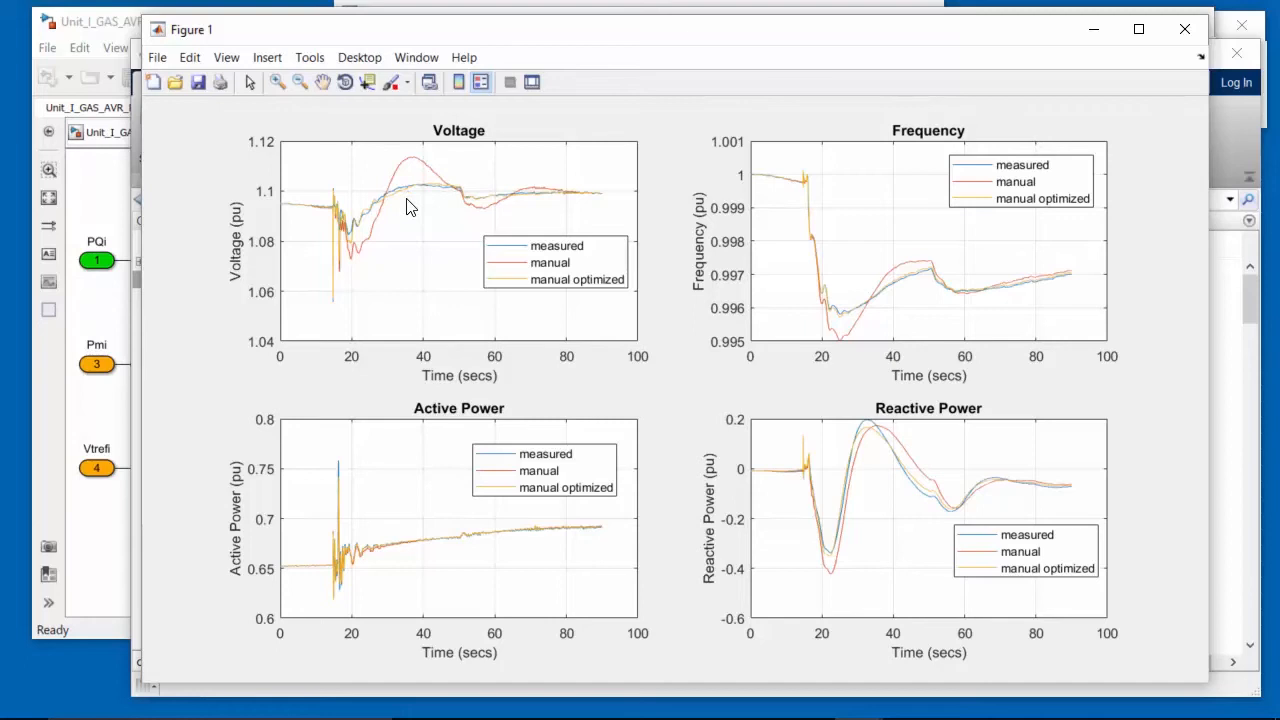
mouse_move(395, 203)
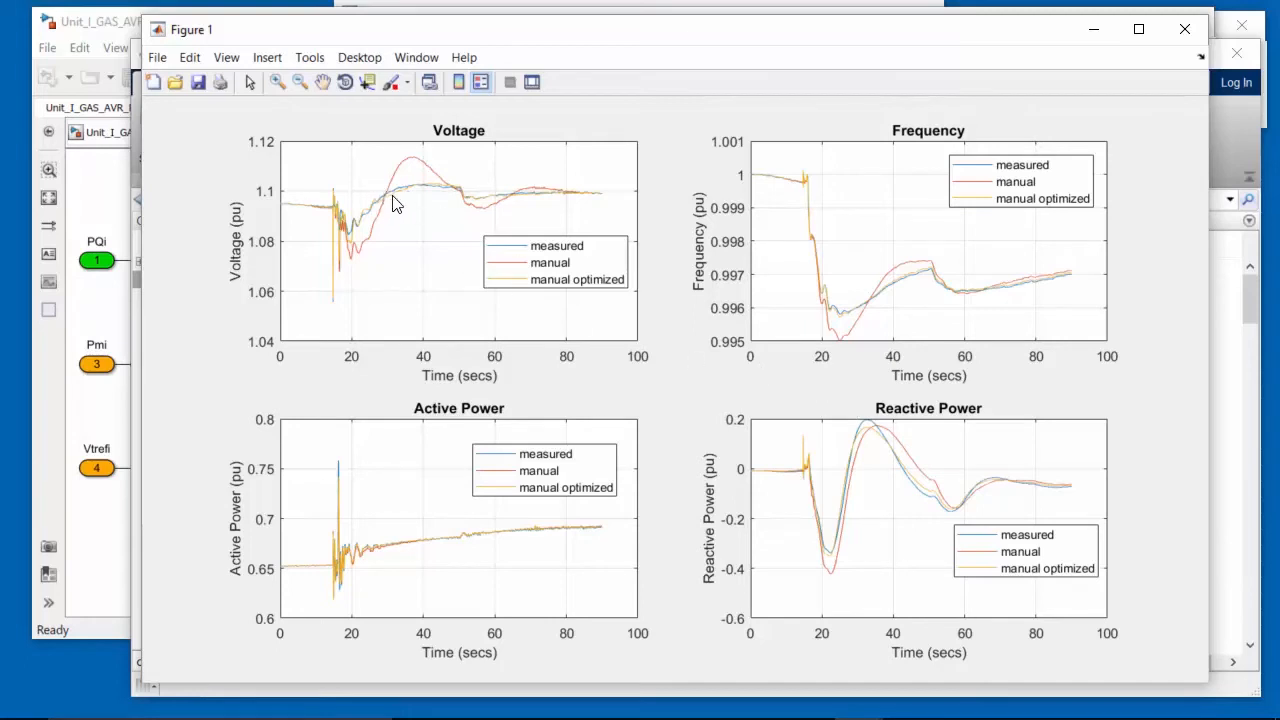
mouse_move(401, 196)
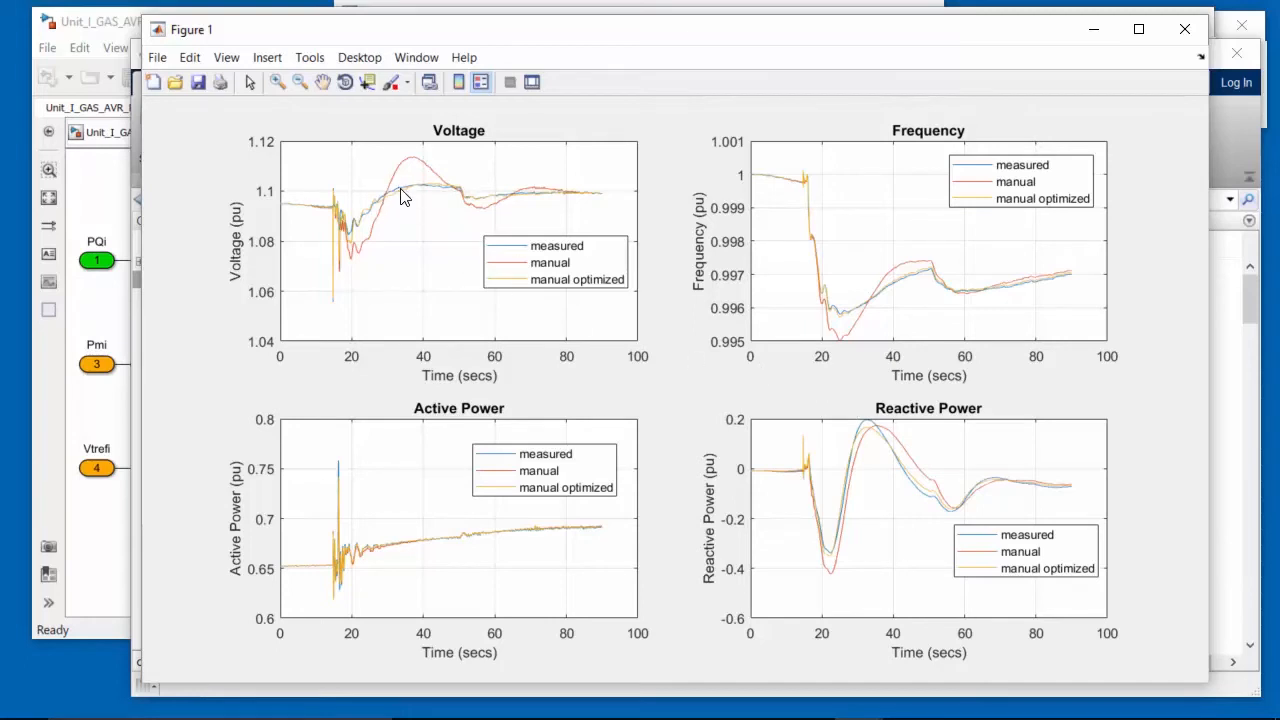
mouse_move(875, 435)
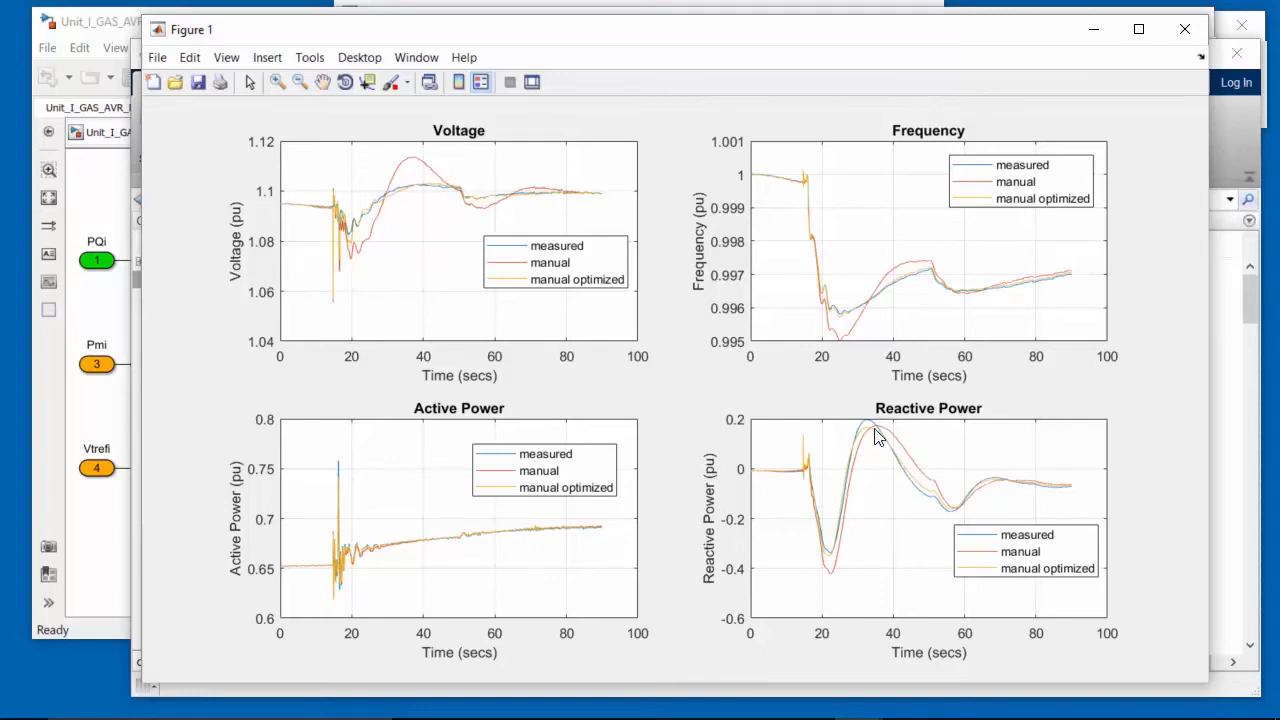
mouse_move(890, 476)
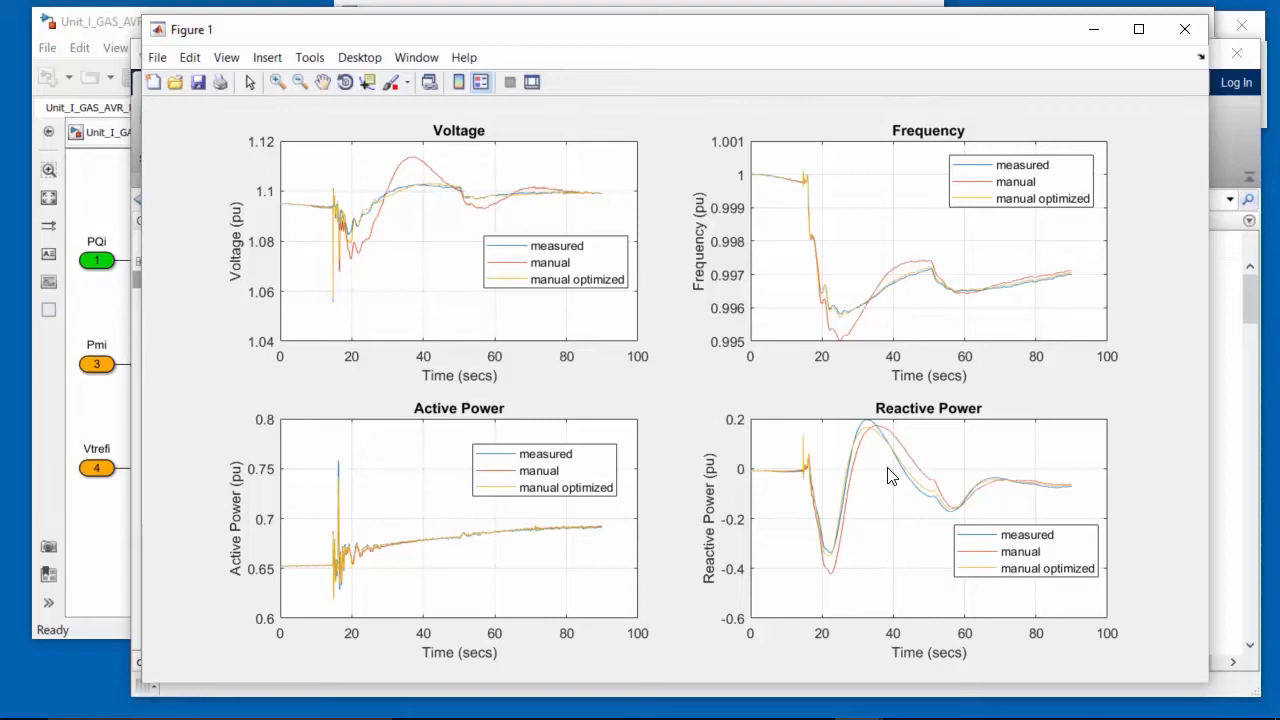
mouse_move(977, 277)
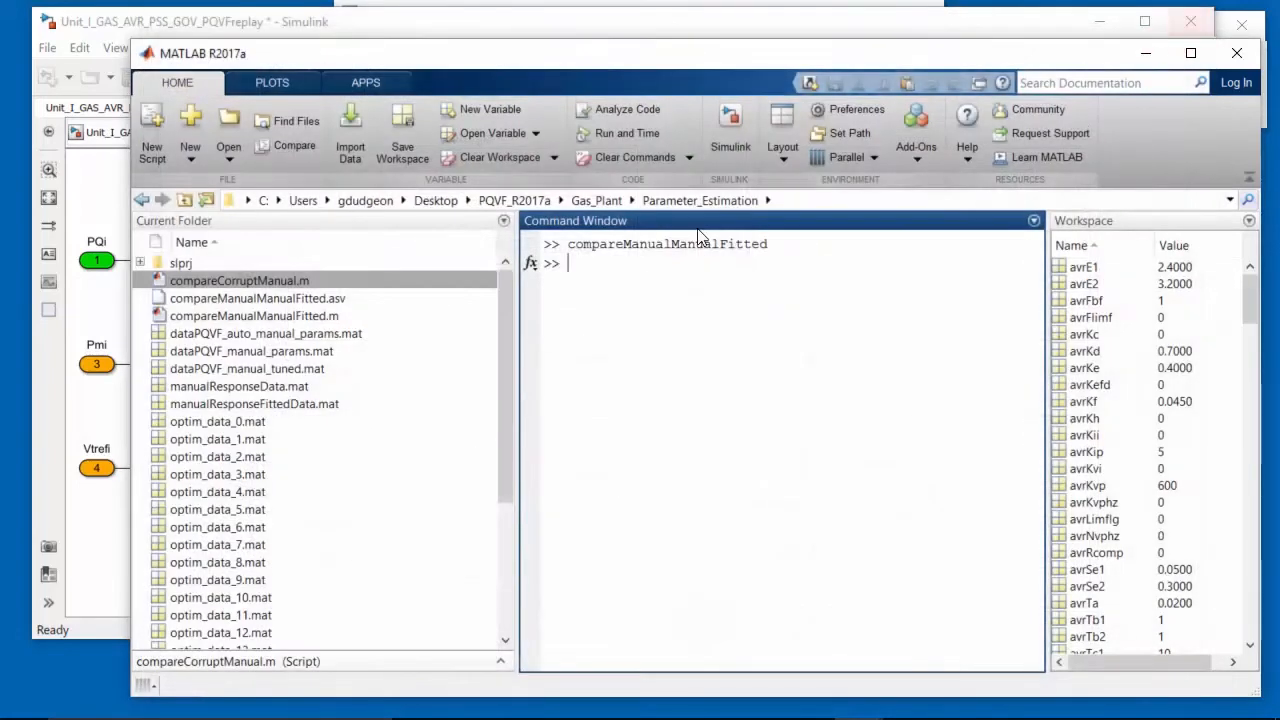
Go up to Gas_Plant, enter Parameter_Sensitivity and open automatedSensitivity.m.
click(596, 200)
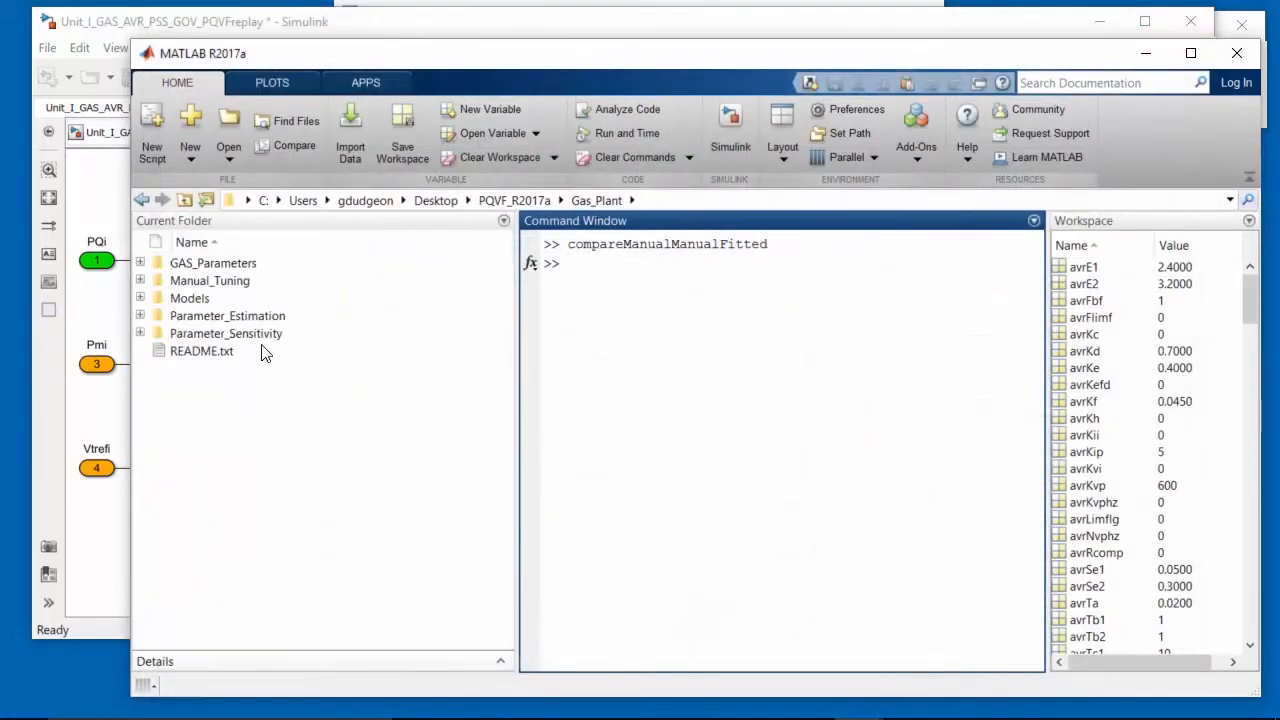
double_click(225, 333)
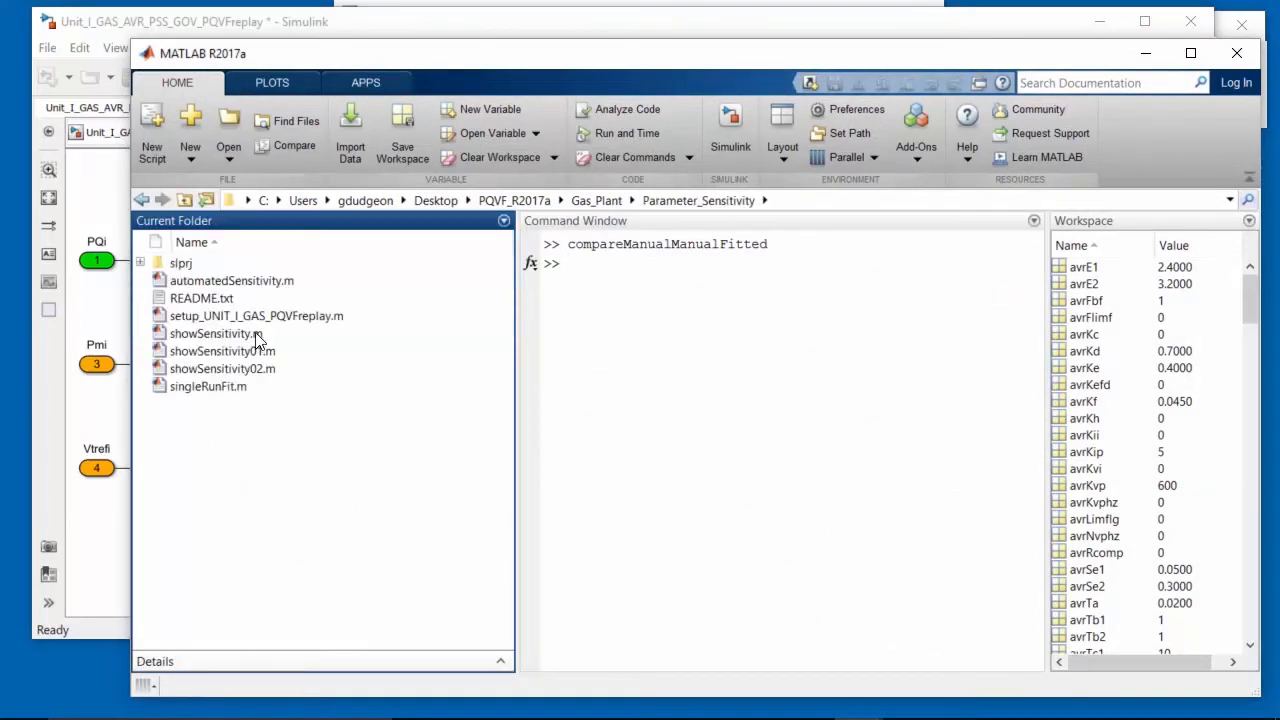
double_click(232, 280)
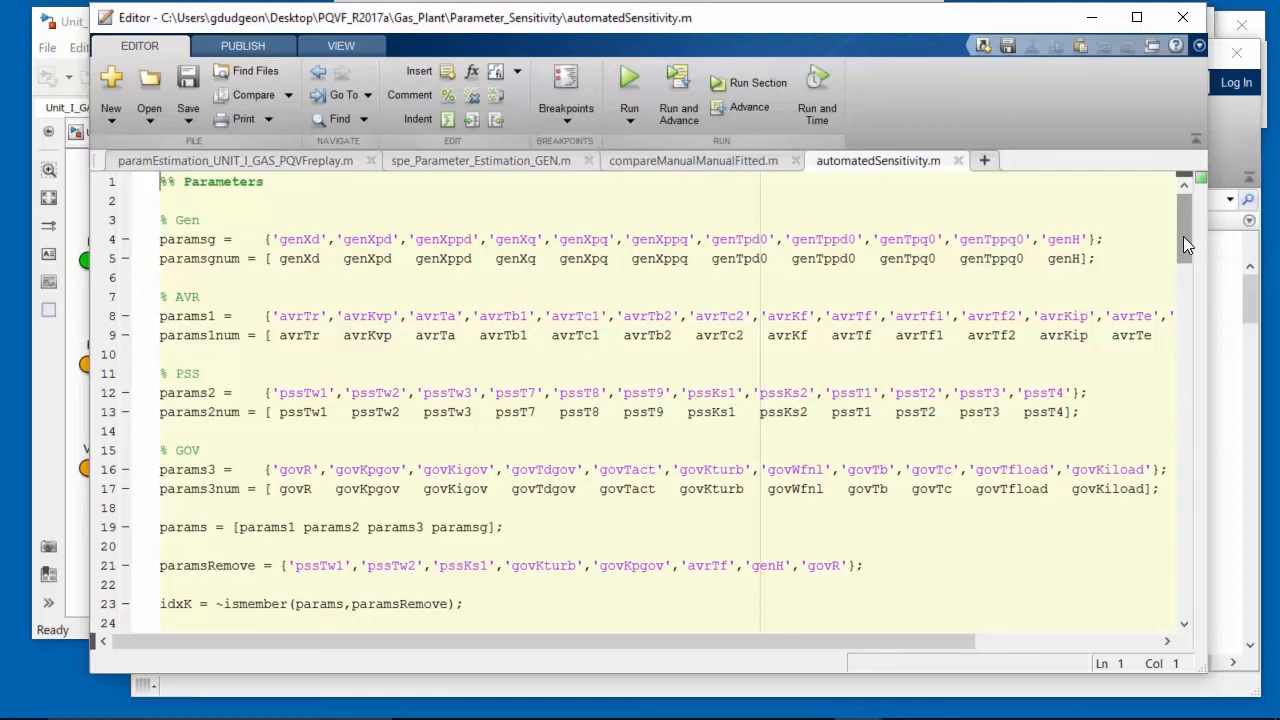
scroll(down, 3)
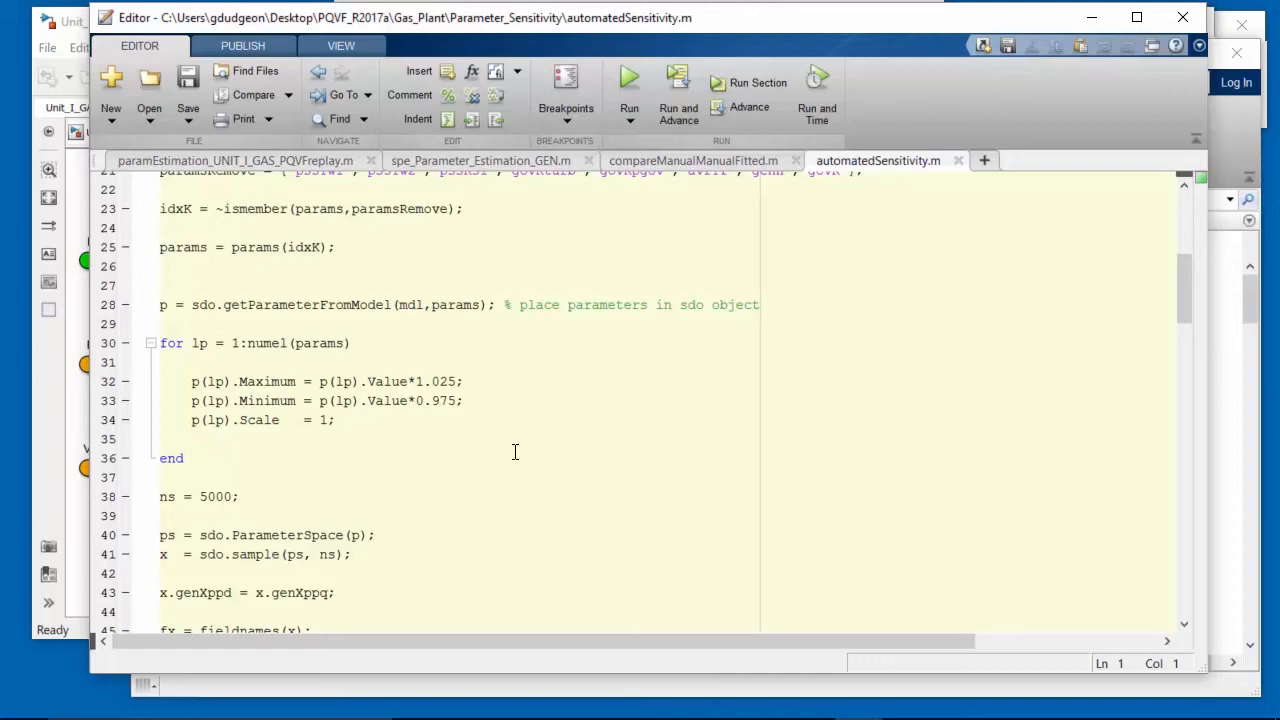
mouse_move(560, 390)
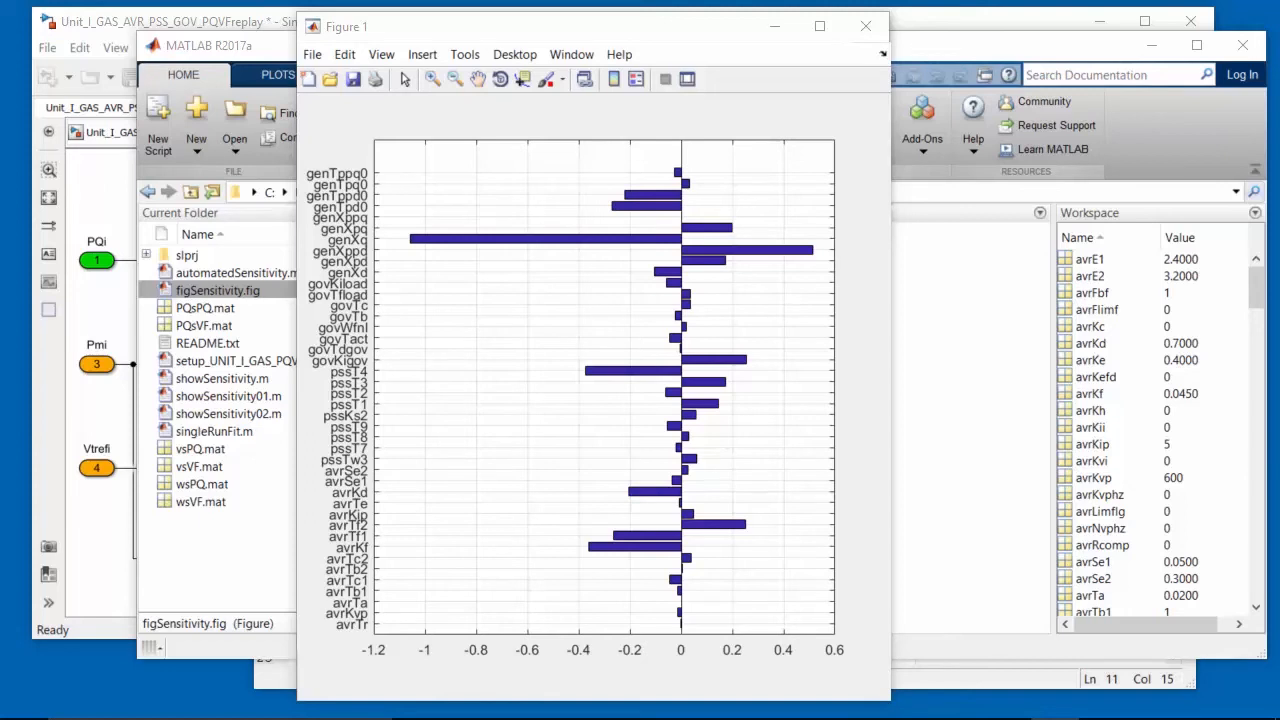
mouse_move(1150, 366)
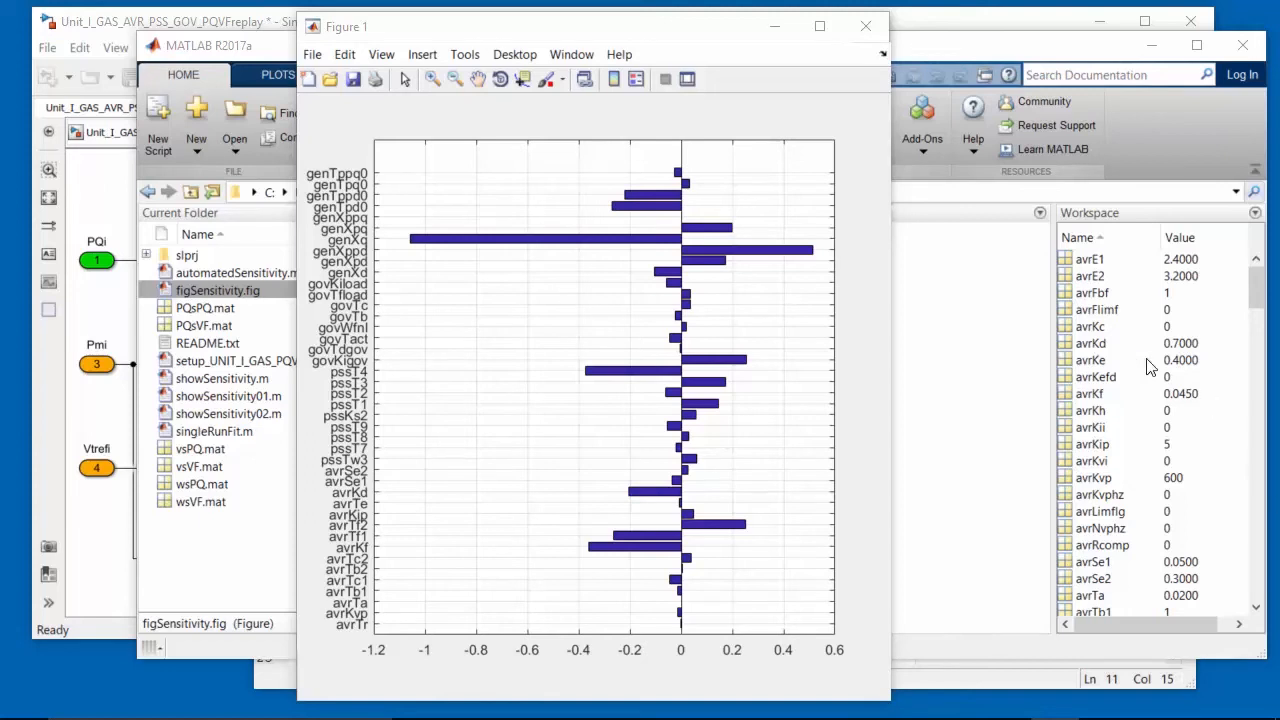
mouse_move(540, 248)
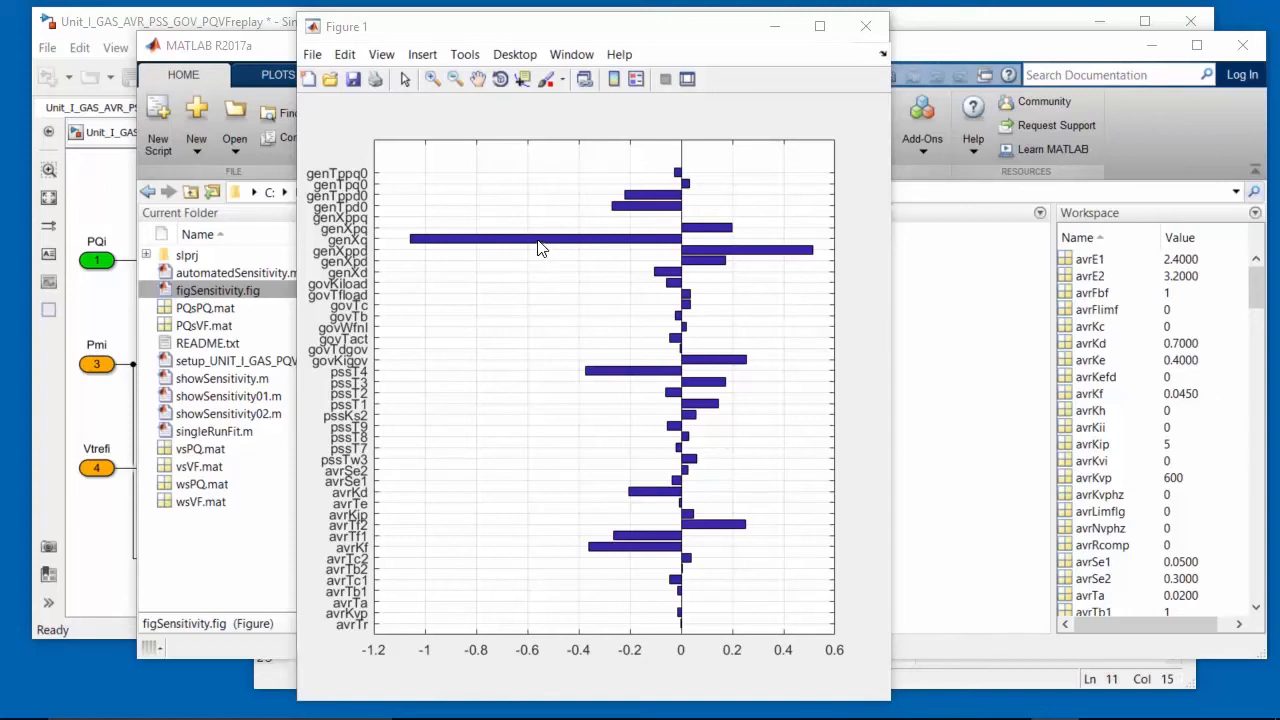
mouse_move(765, 260)
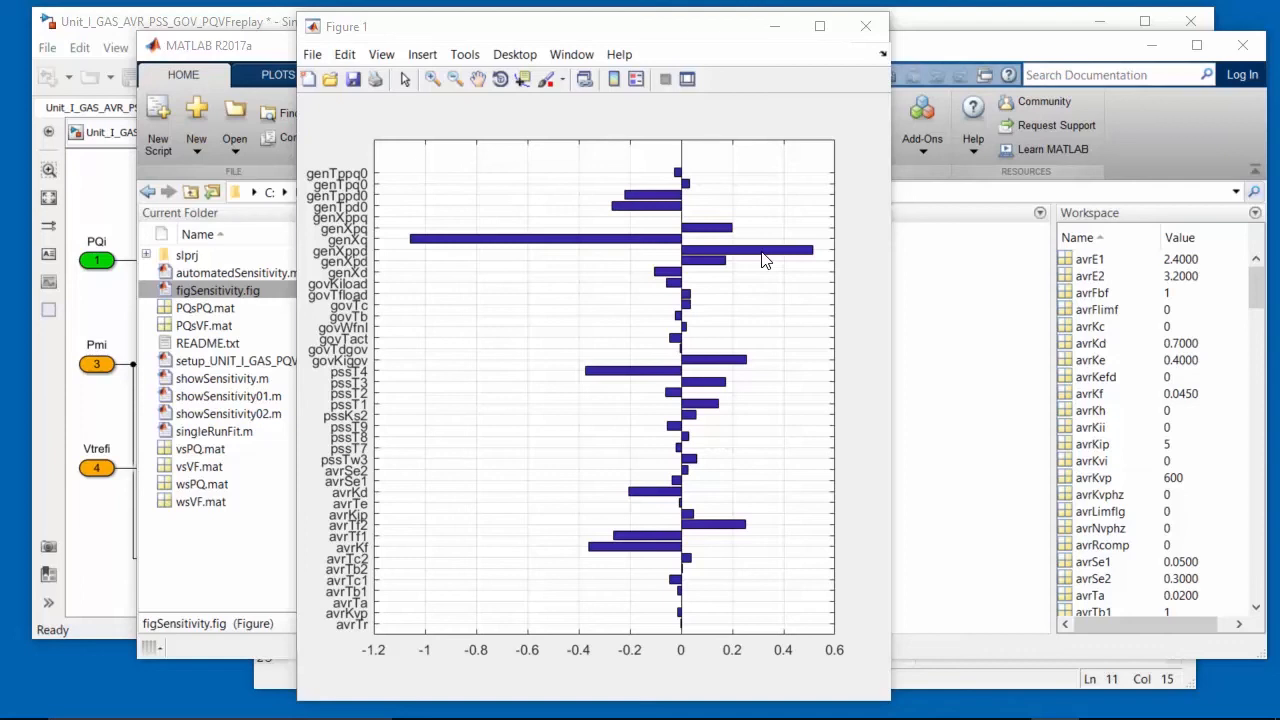
mouse_move(628, 242)
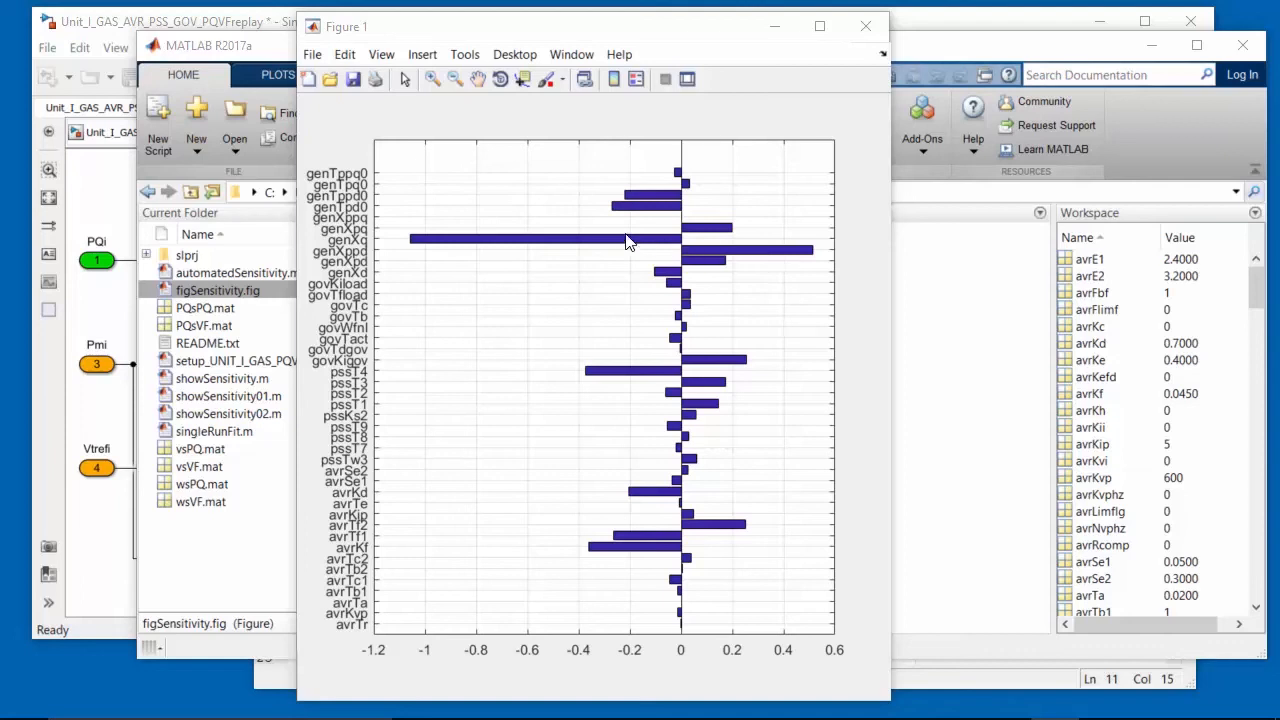
mouse_move(603, 247)
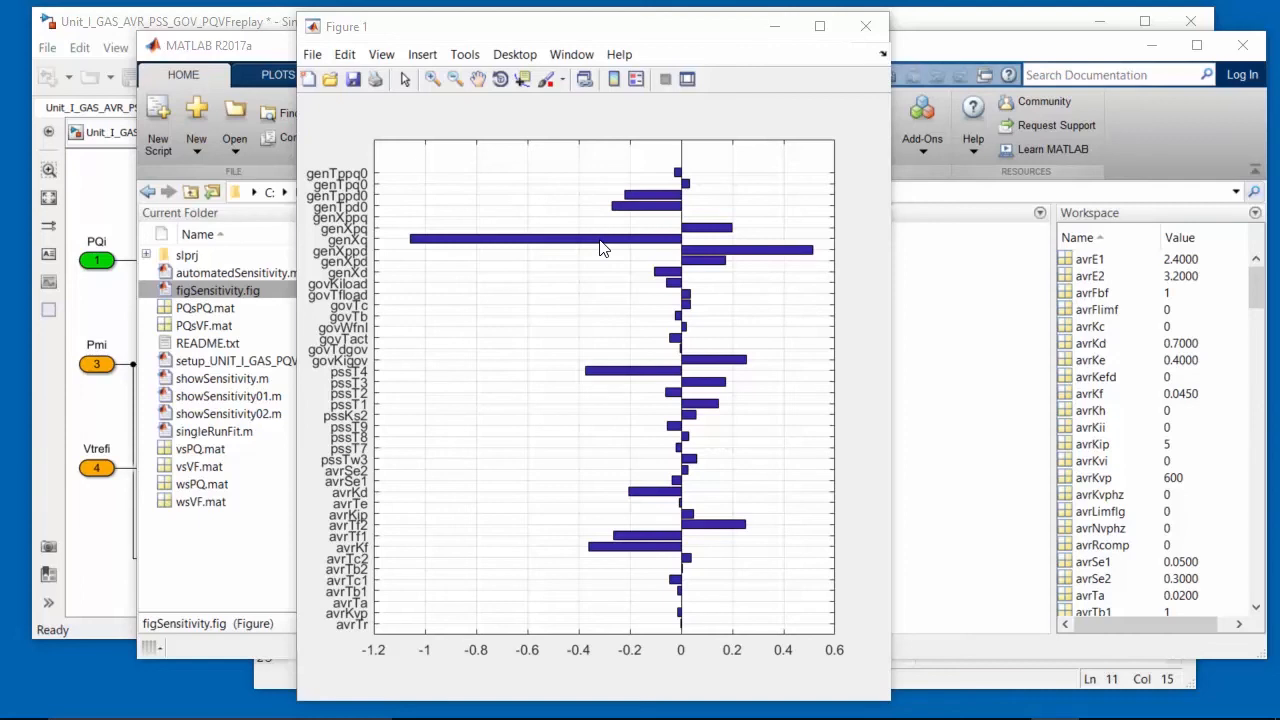